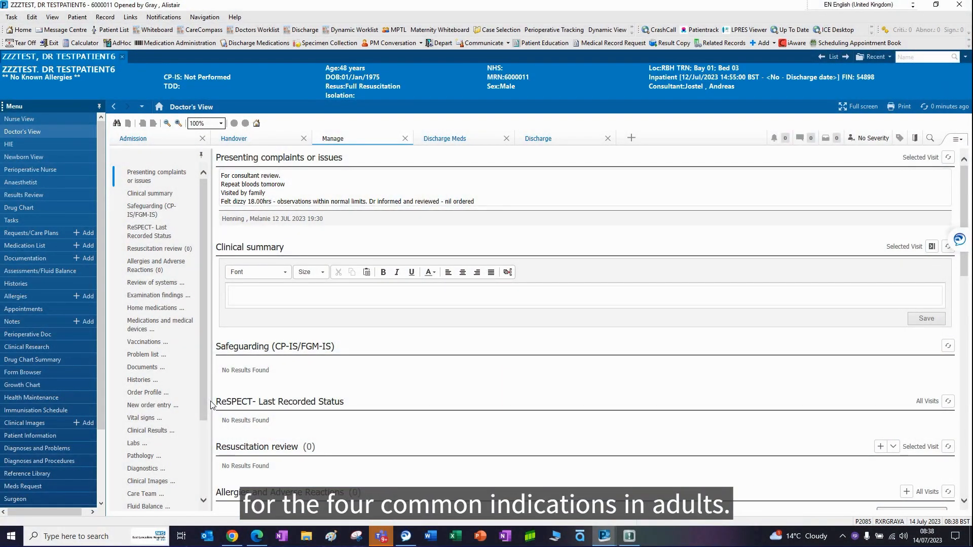
mouse_move(206, 404)
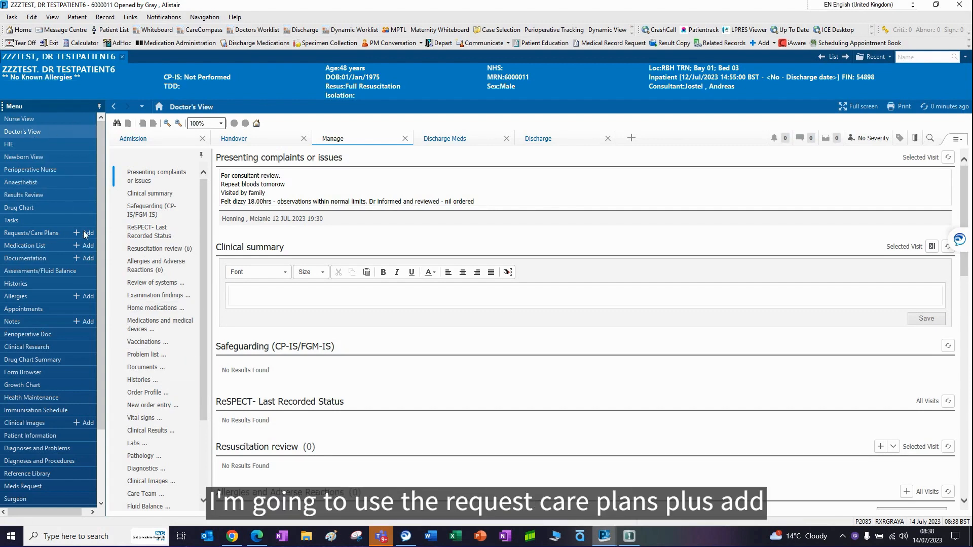
Step: Add a new order and search the order catalogue for 'fluid' care plans
left_click(87, 233)
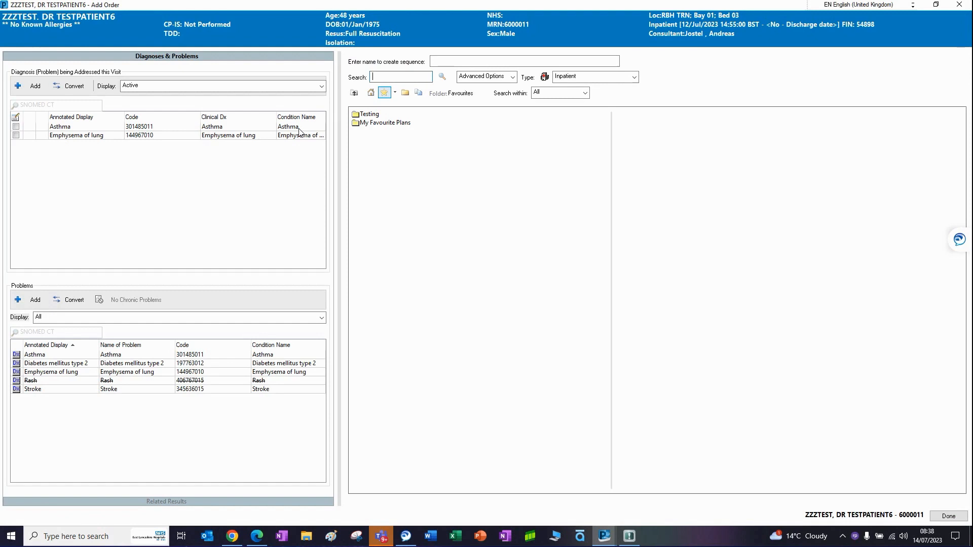
type("fluid")
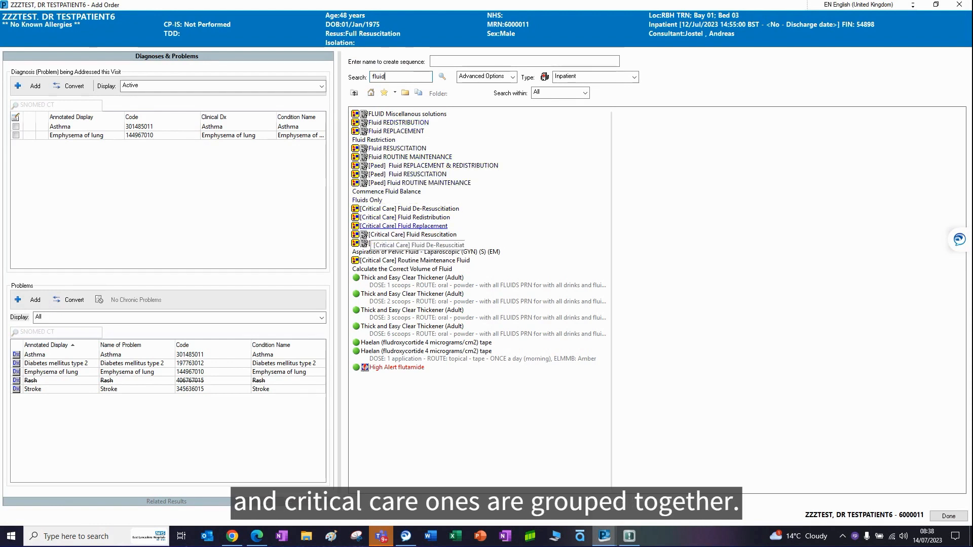
mouse_move(444, 190)
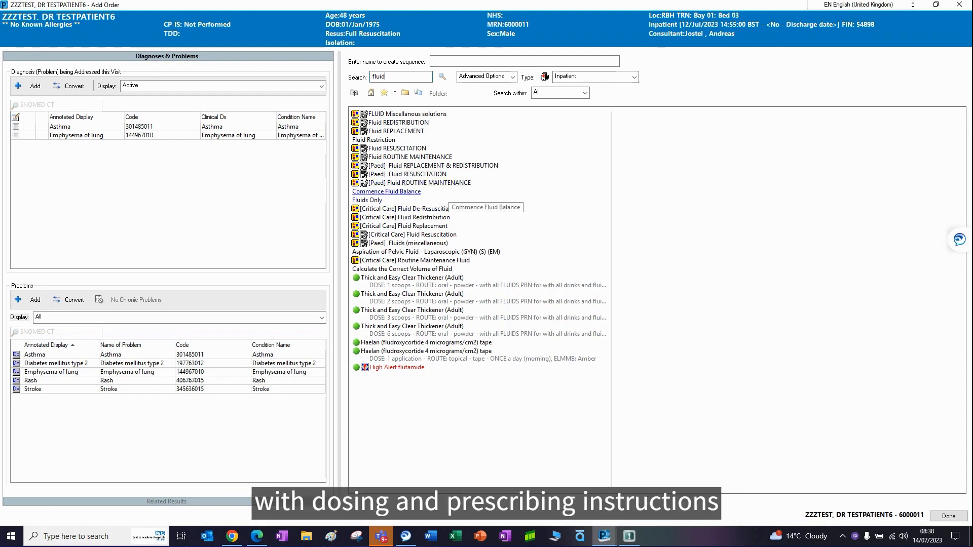
mouse_move(518, 188)
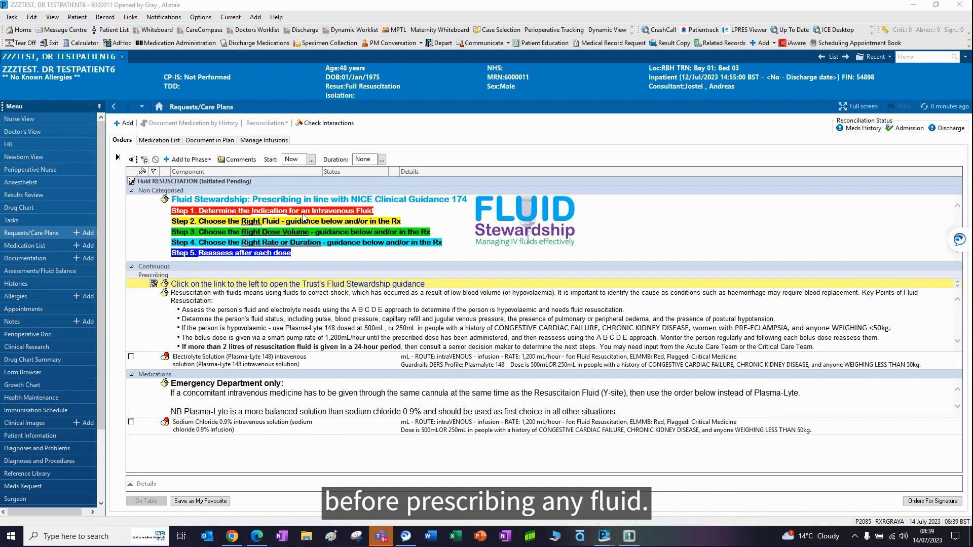
mouse_move(279, 223)
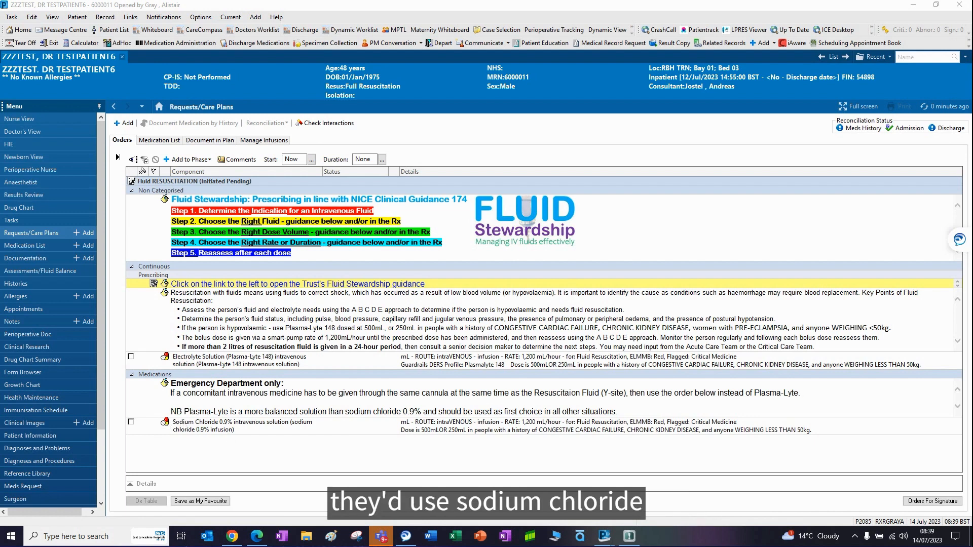
Step: Order Plasma-Lyte 148 for resuscitation with a 500 mL bag volume and sign it
left_click(131, 357)
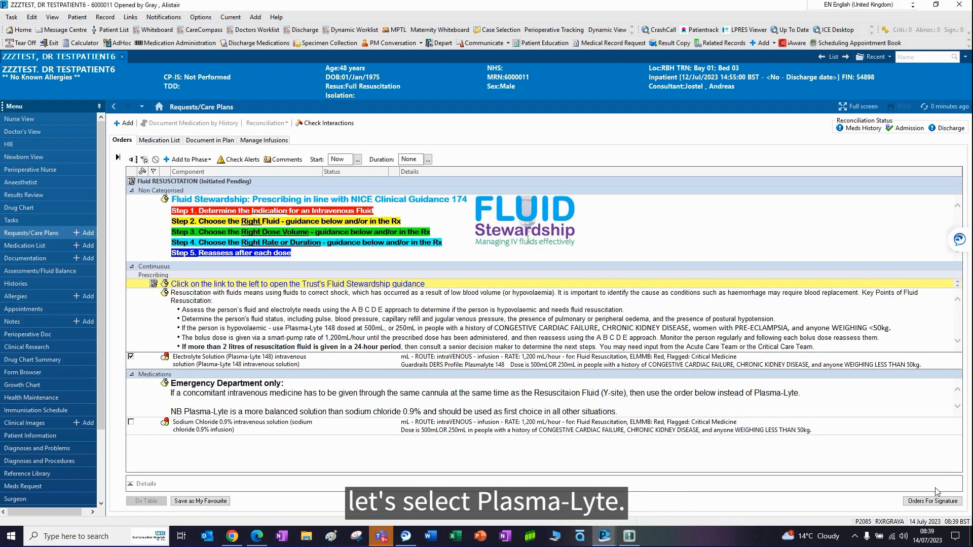
left_click(131, 357)
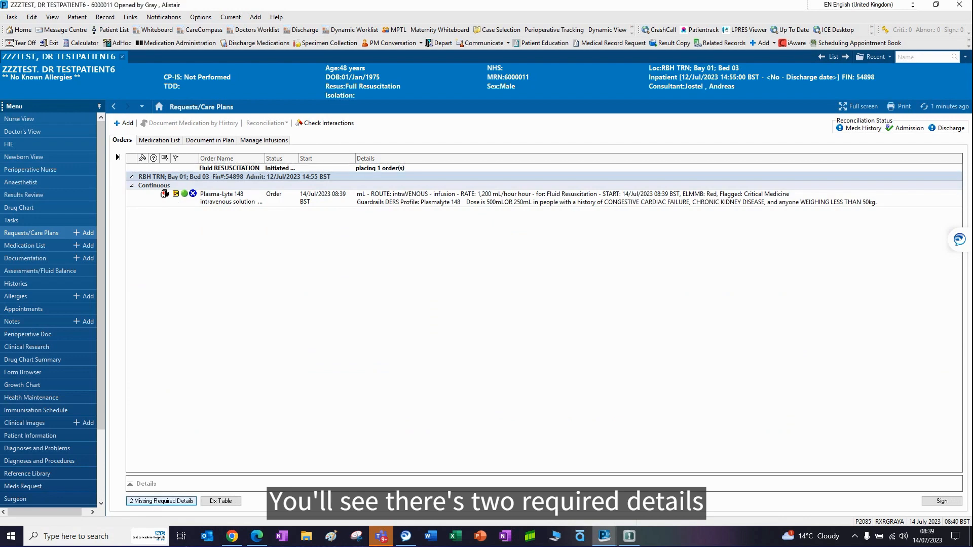
left_click(222, 194)
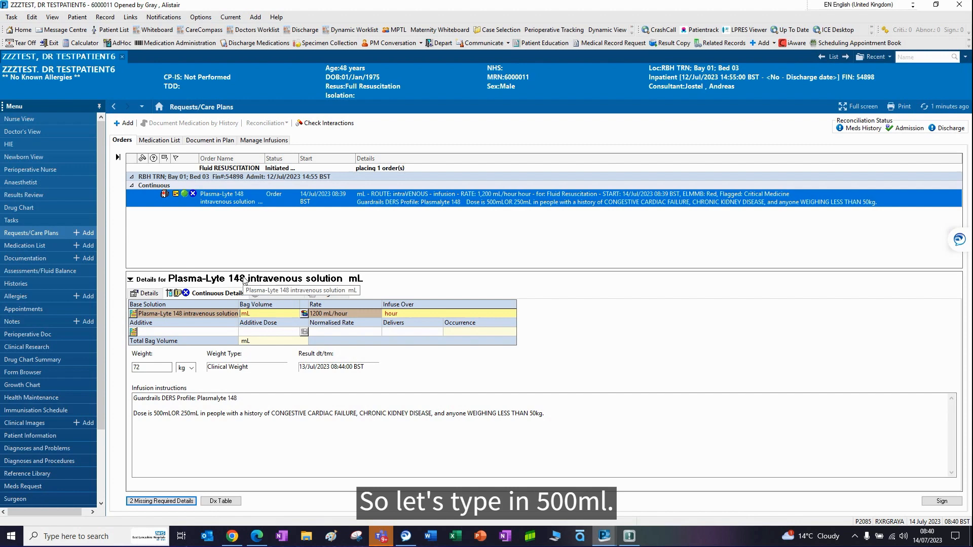
type("500")
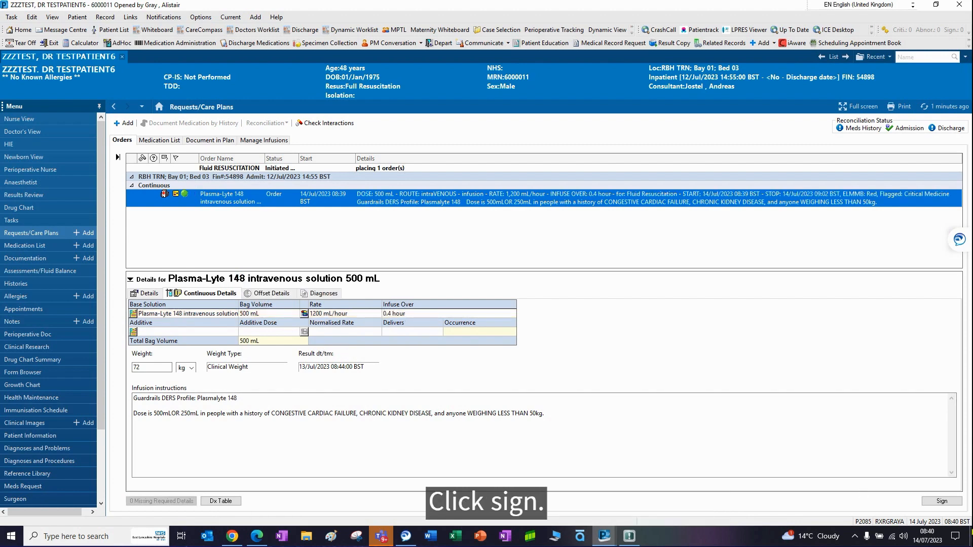
left_click(943, 501)
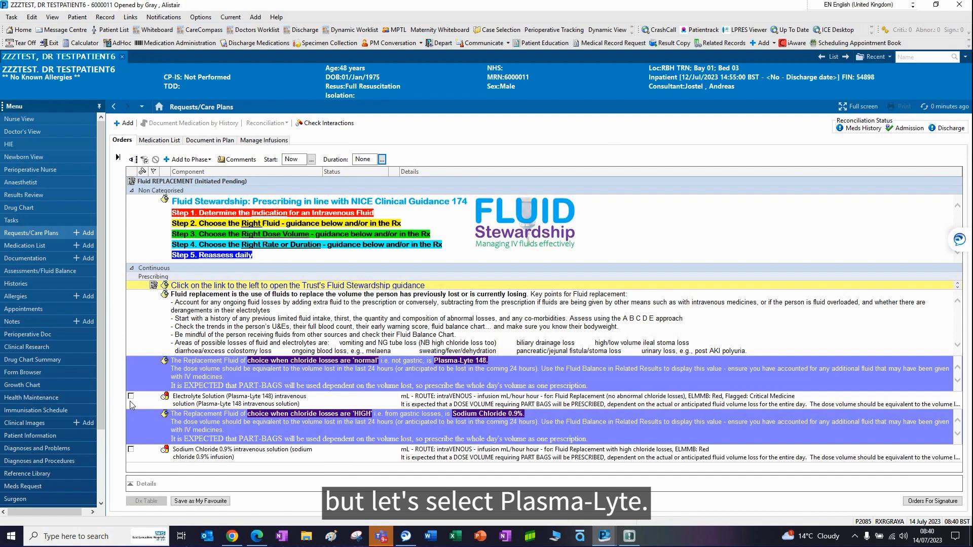
Step: Order Plasma-Lyte 148 for replacement with a 3000 mL bag volume and duration of 3
left_click(131, 396)
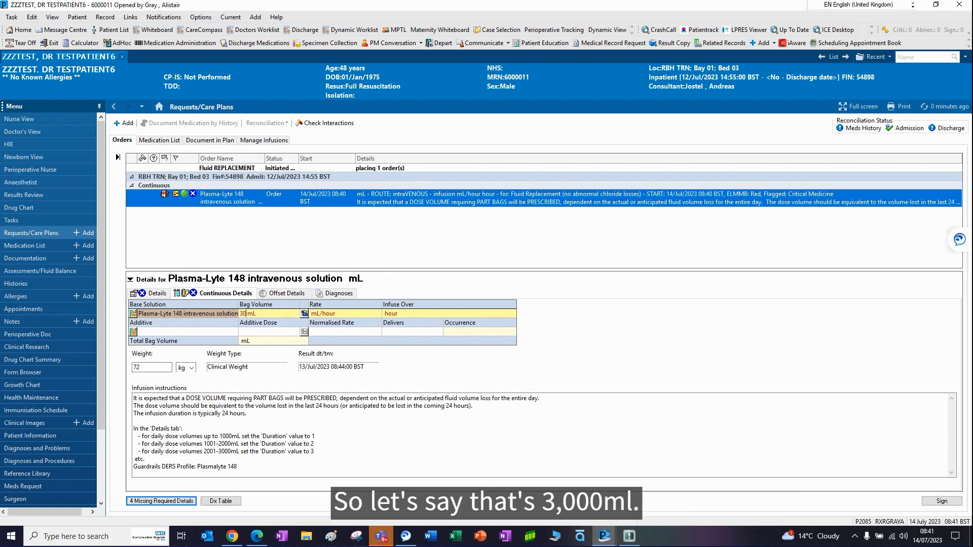
type("3000")
left_click(413, 313)
type("24 ")
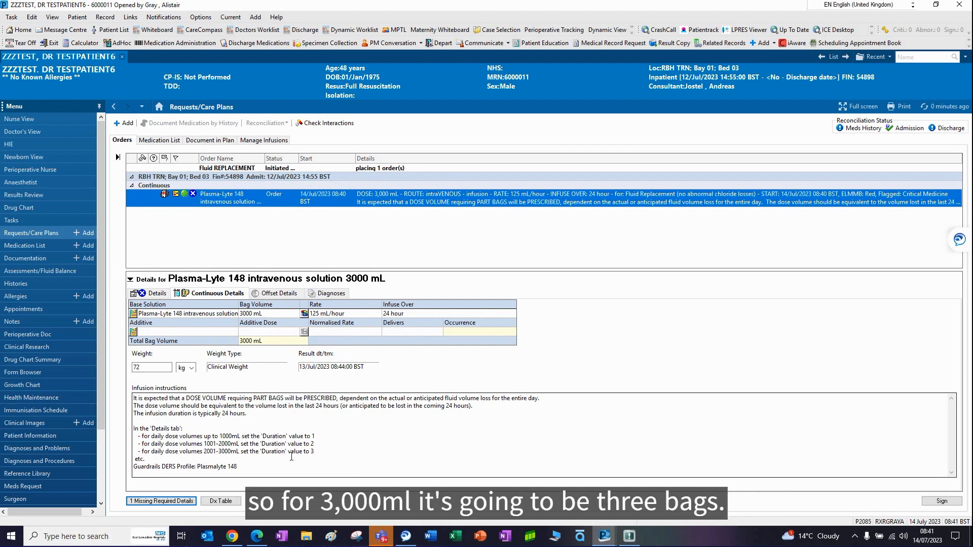
left_click(153, 293)
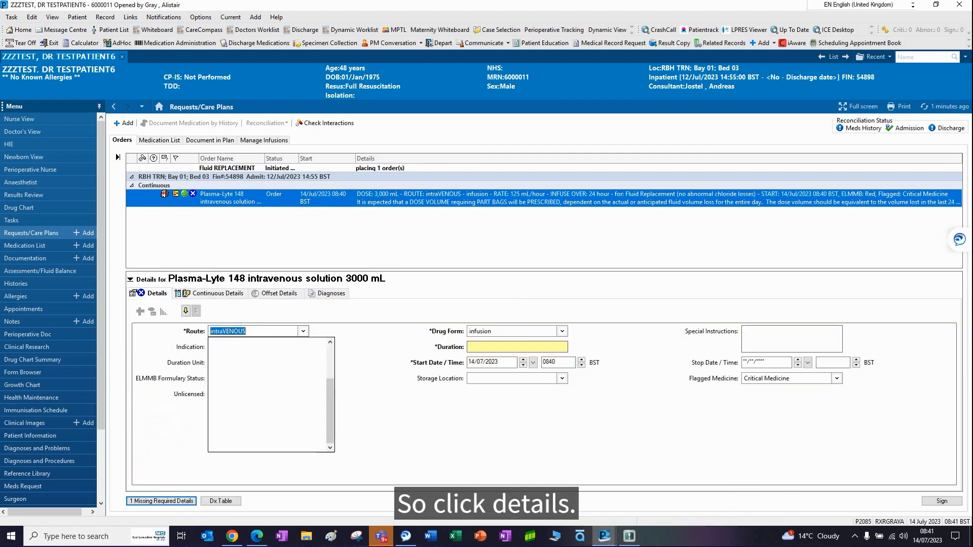
type("3")
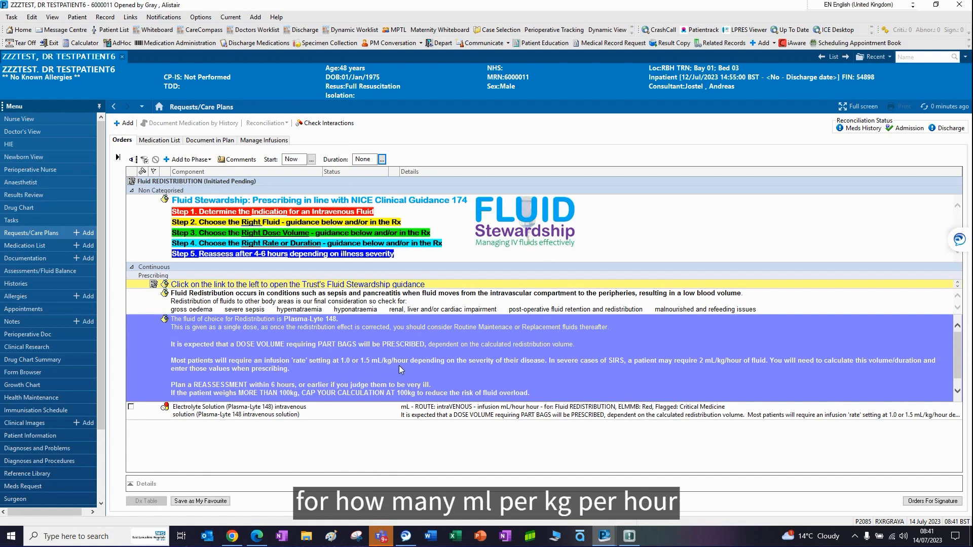
mouse_move(554, 372)
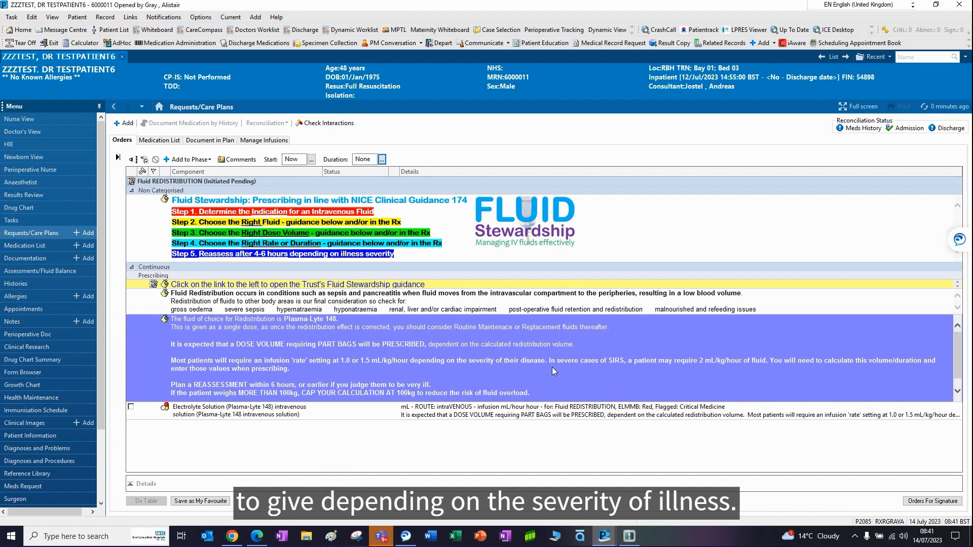
mouse_move(255, 418)
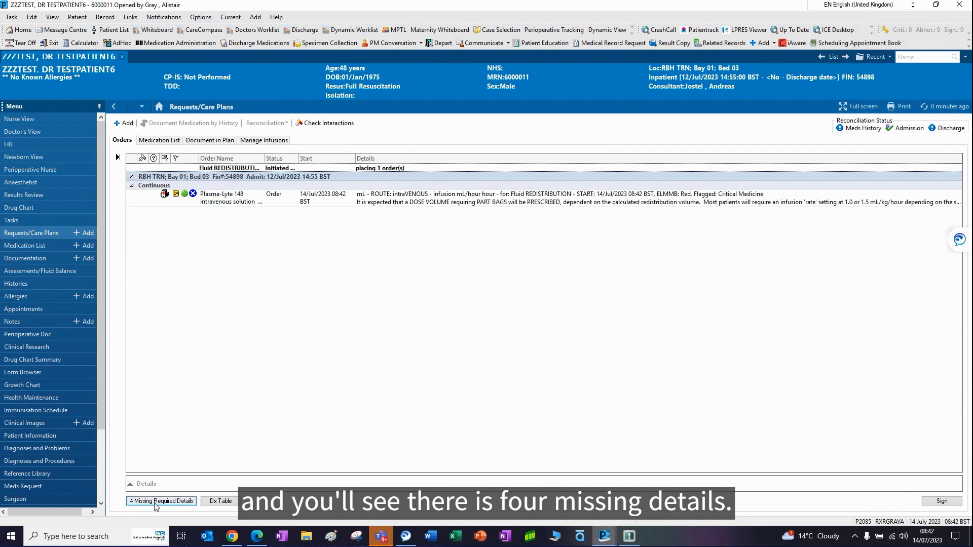
Step: Set the Plasma-Lyte redistribution order's bag volume to 432 mL
left_click(242, 197)
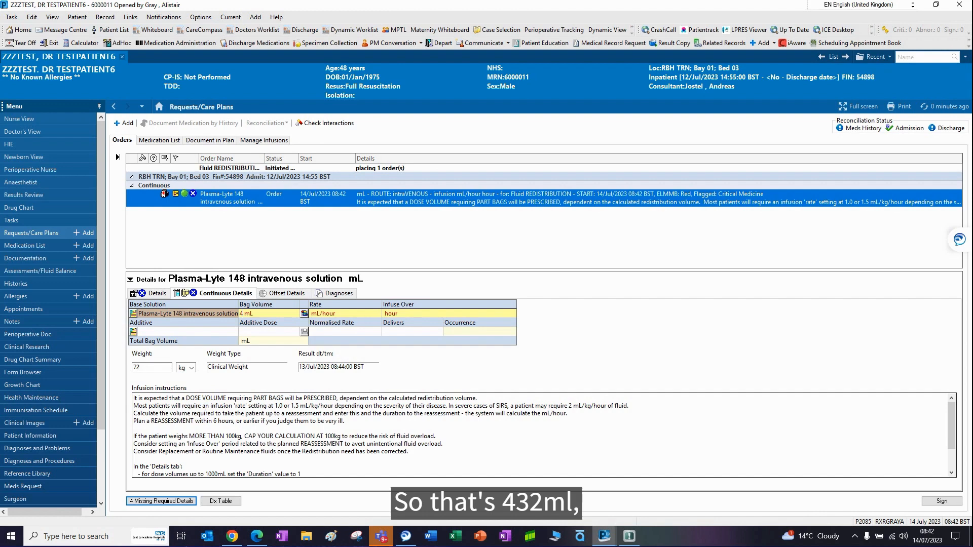
type("432")
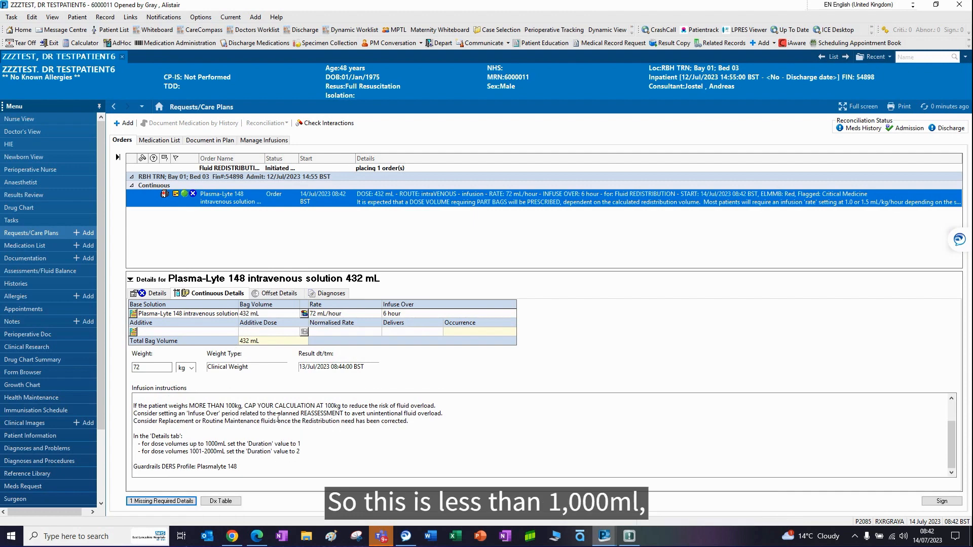
left_click(157, 293)
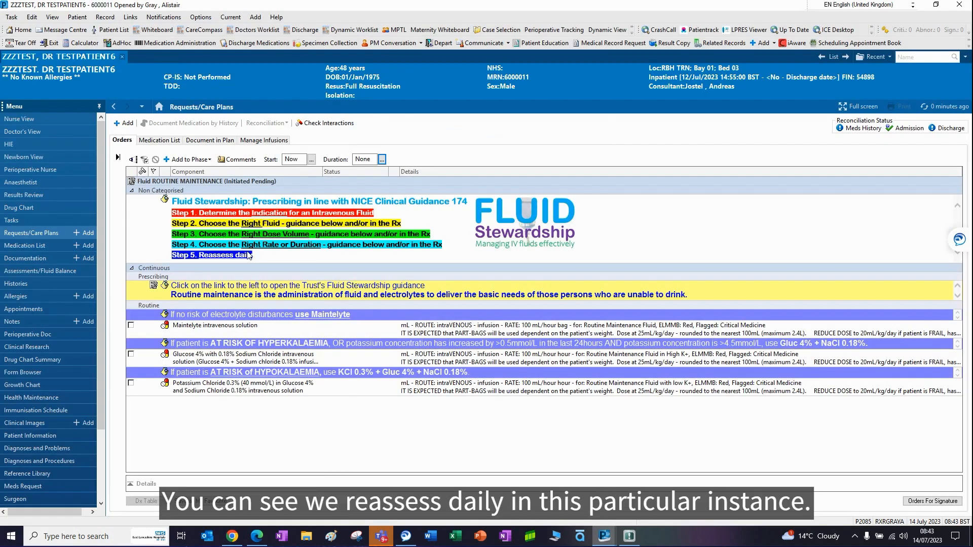
mouse_move(265, 262)
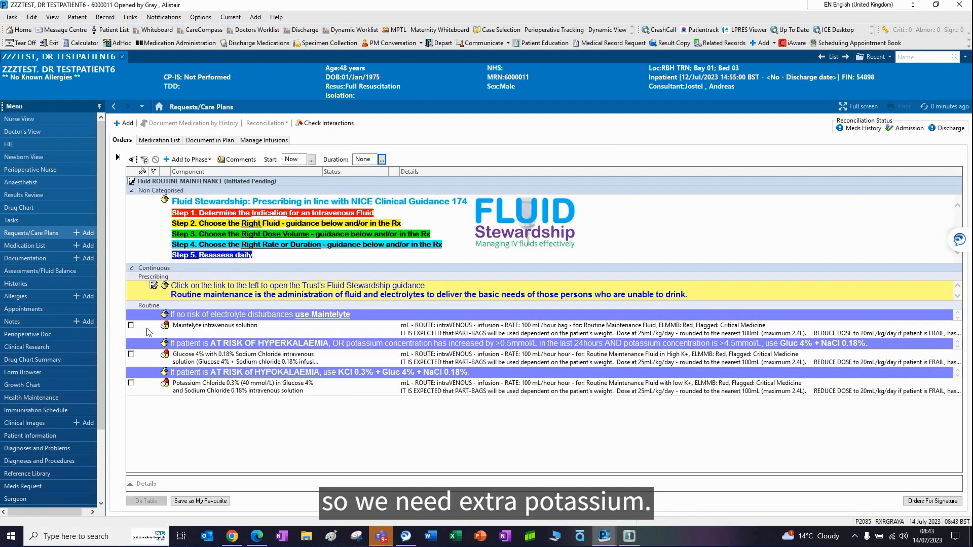
Step: Add Maintelyte for routine maintenance, dismiss the interaction warning, and view its infusion details
left_click(130, 325)
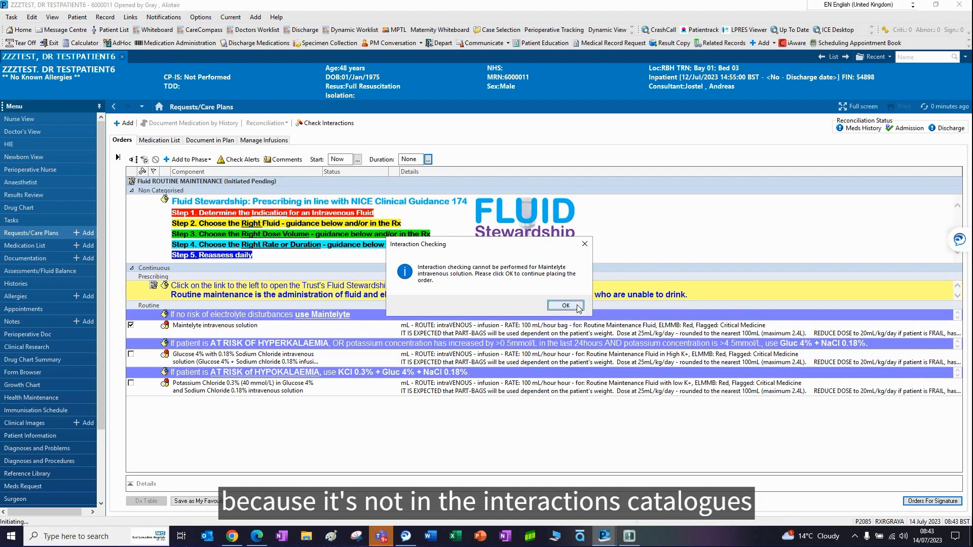
left_click(565, 305)
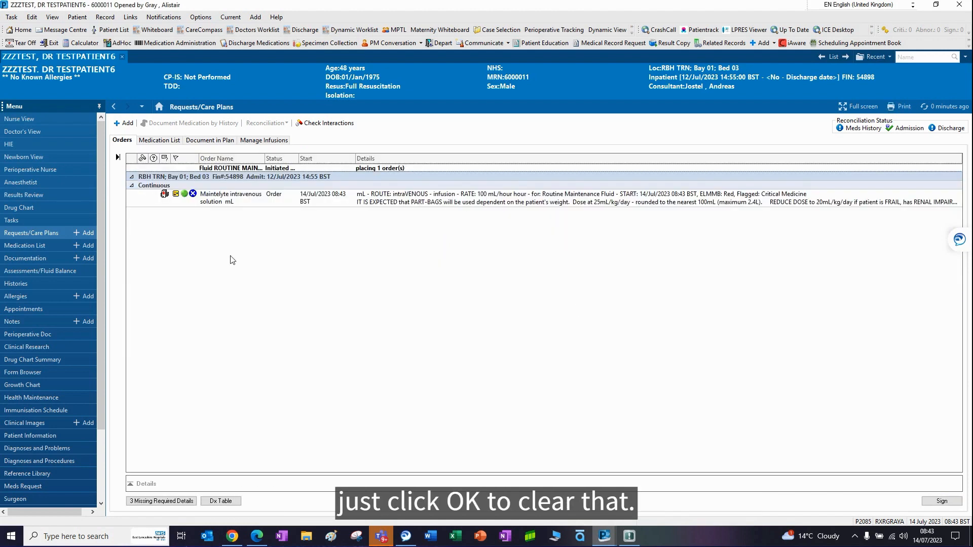
left_click(230, 198)
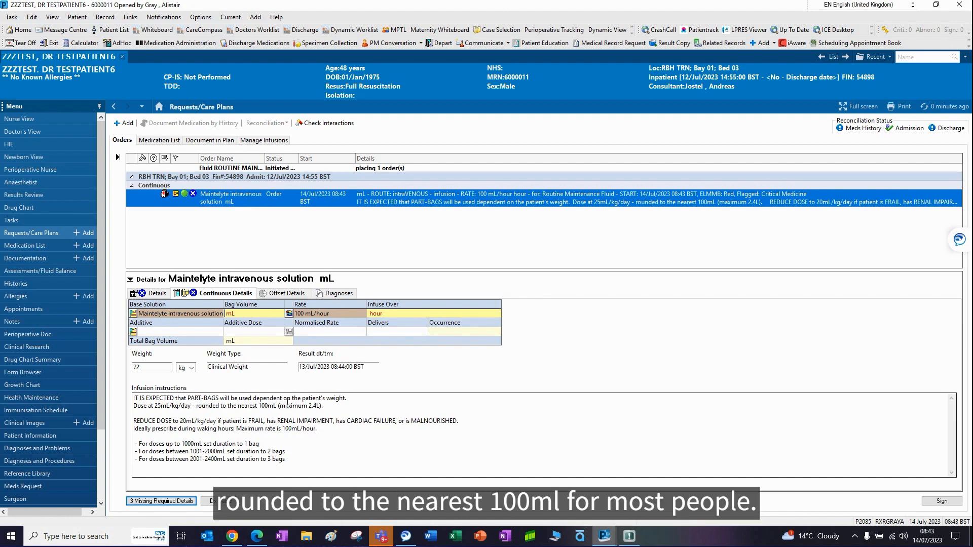
mouse_move(187, 414)
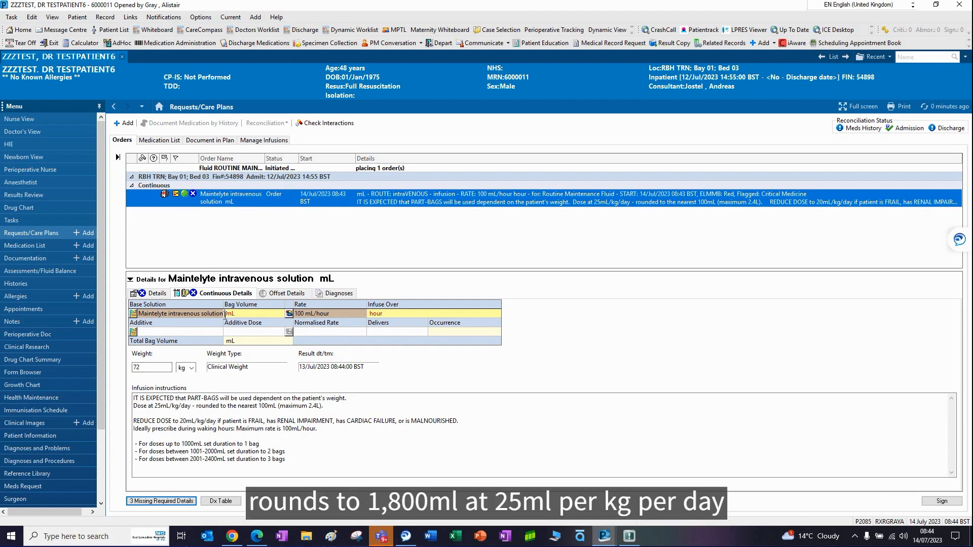
Step: Give the Maintelyte order an 1800 mL bag volume and duration of 2, then sign it
type("1800")
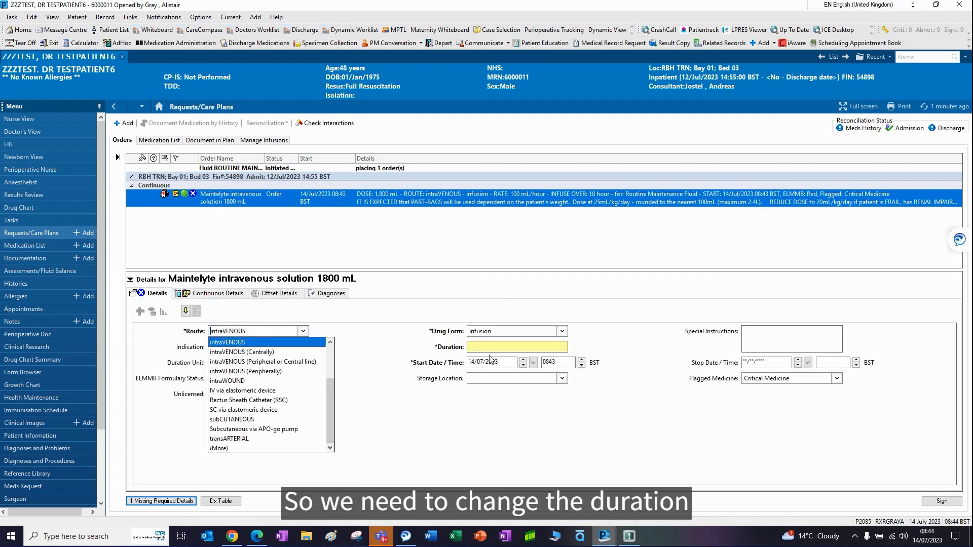
type("2")
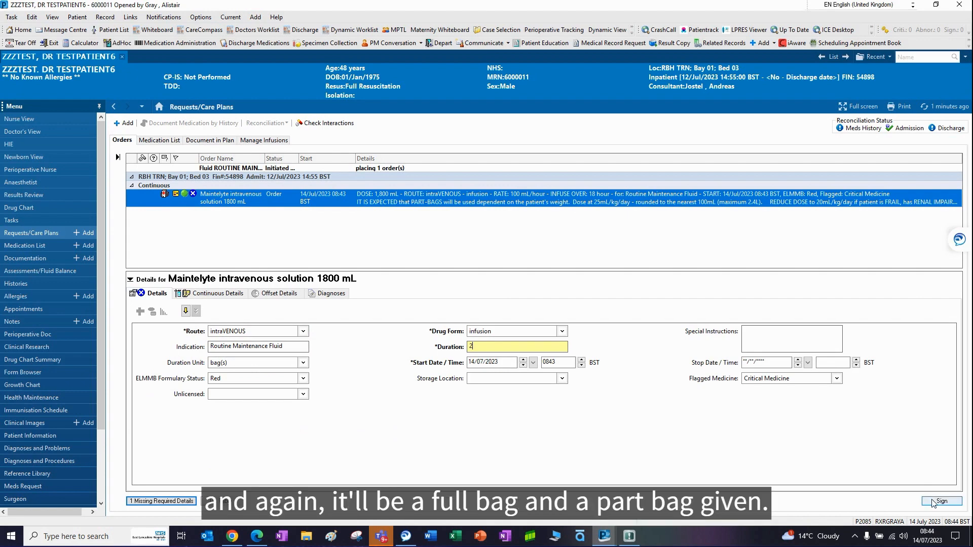
left_click(941, 501)
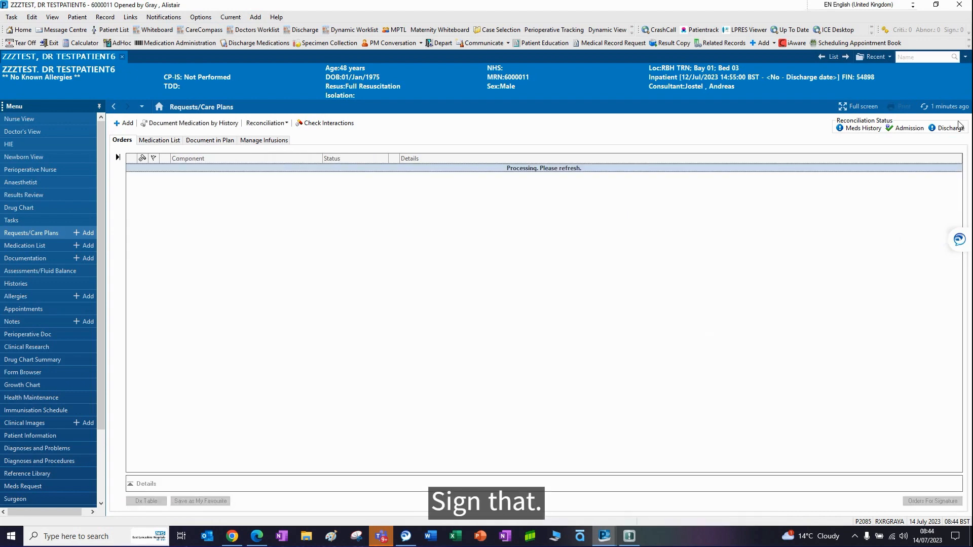